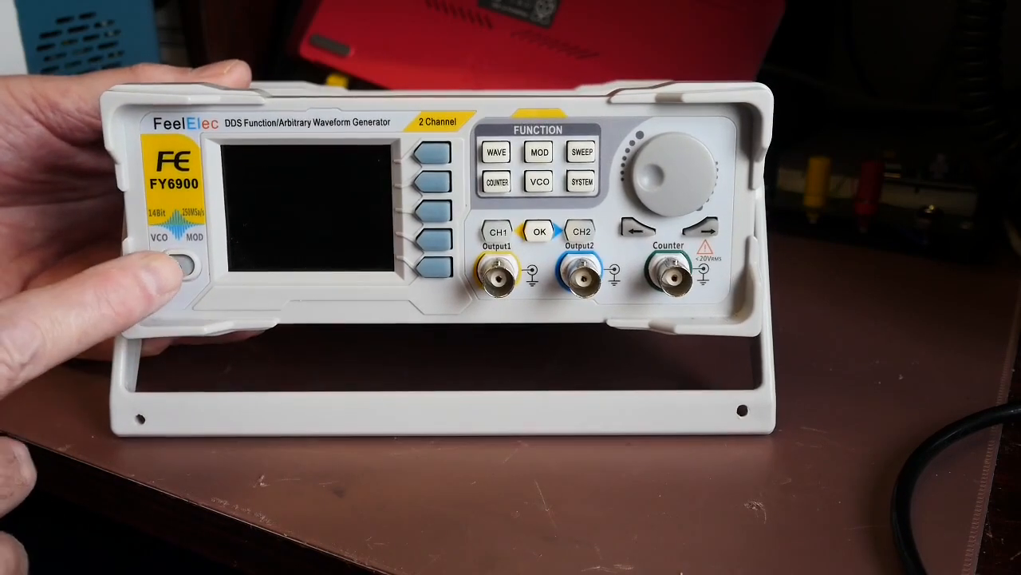
pyautogui.click(173, 268)
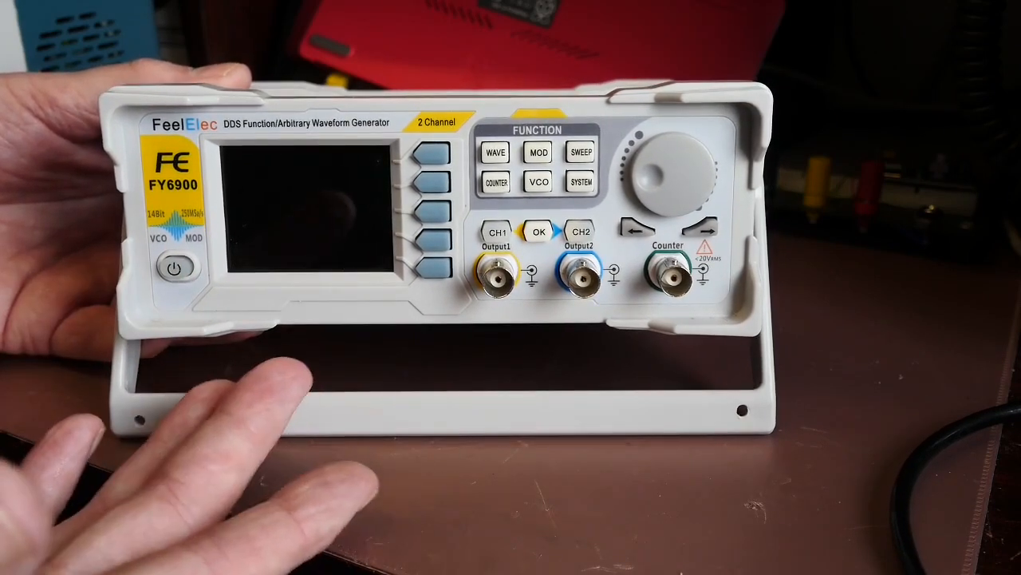